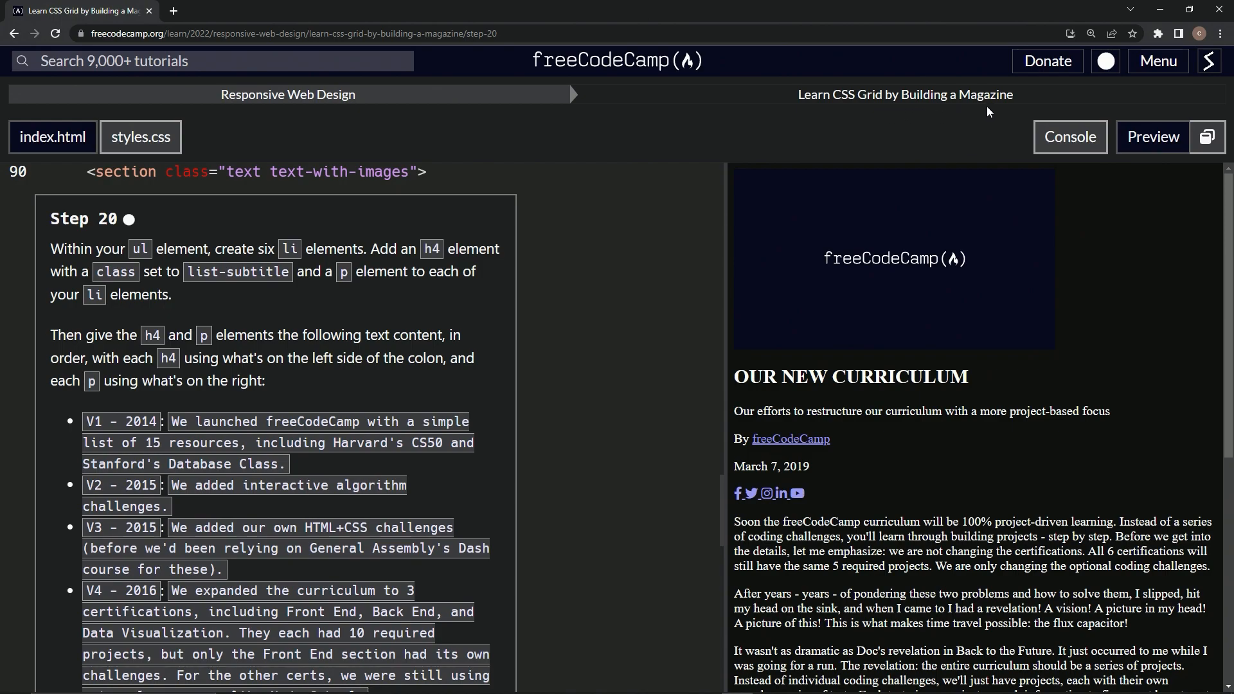
{"action": "mouse_move", "coordinate": [141, 238]}
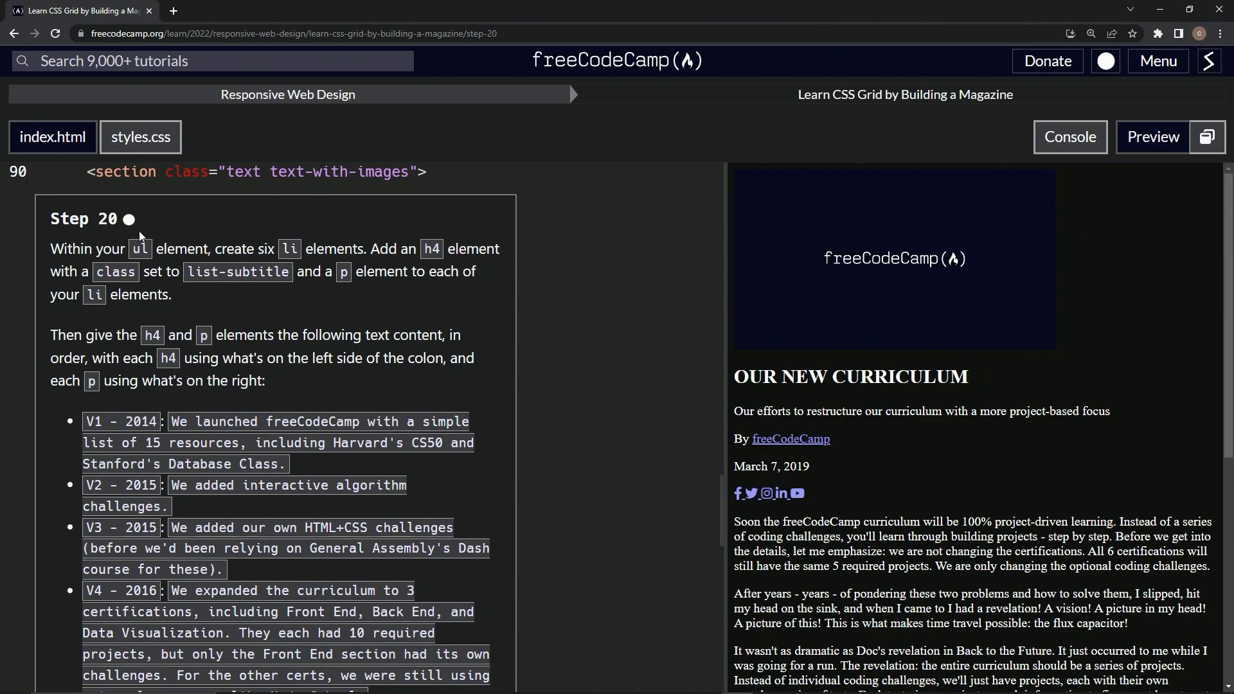
{"action": "mouse_move", "coordinate": [66, 266]}
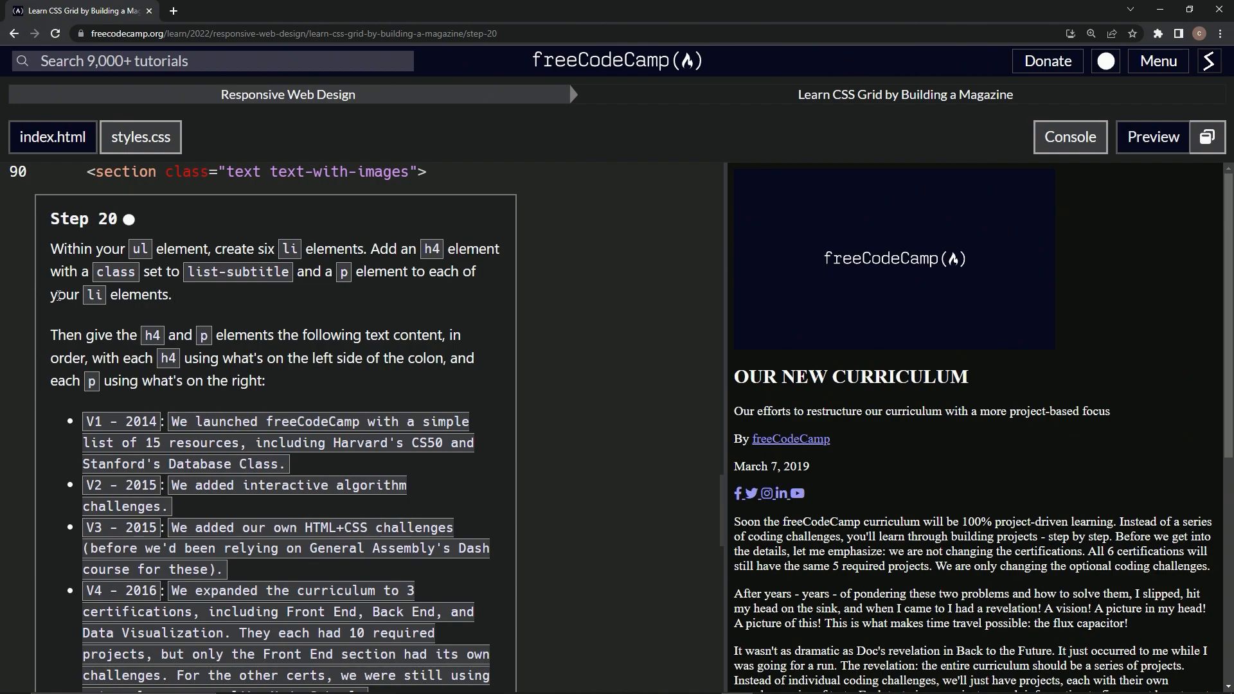
{"action": "mouse_move", "coordinate": [185, 304]}
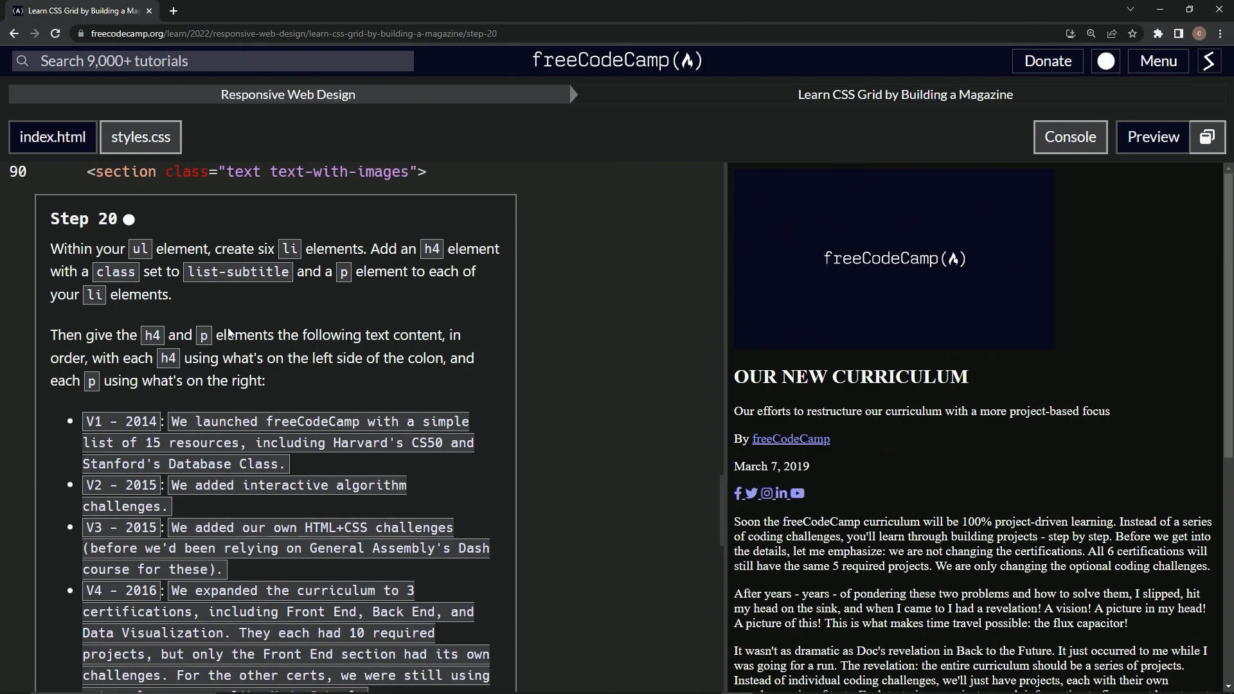
{"action": "mouse_move", "coordinate": [207, 458]}
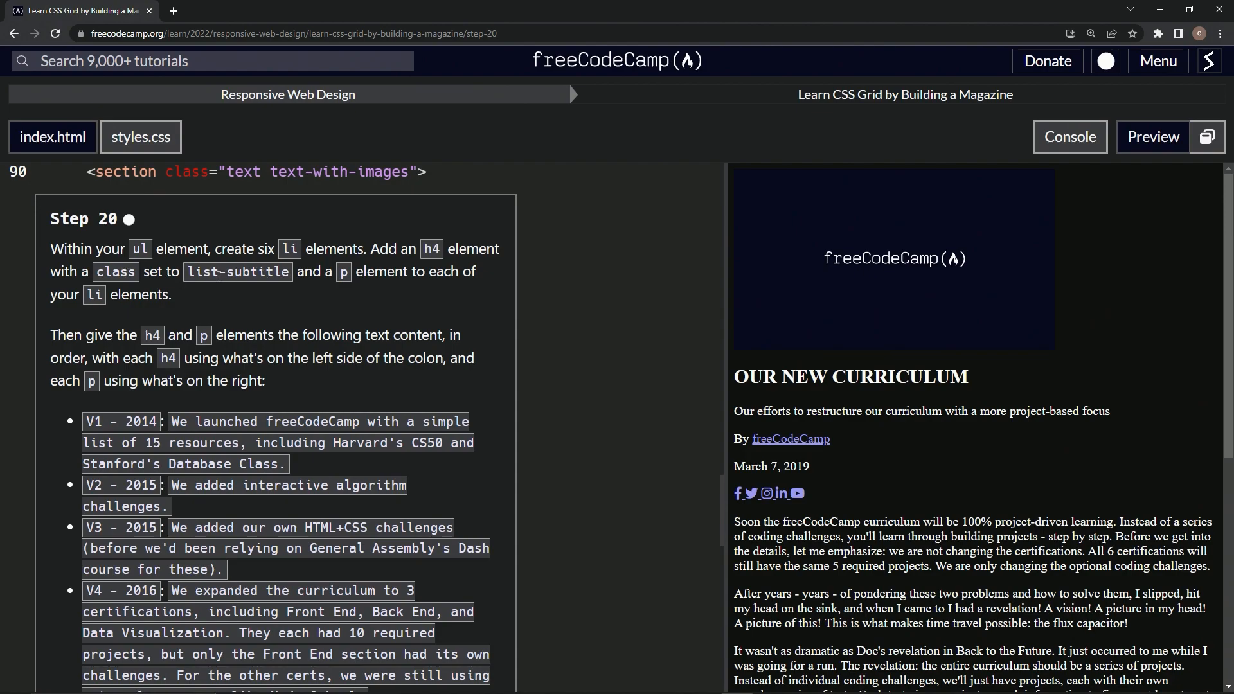
{"action": "mouse_move", "coordinate": [463, 287]}
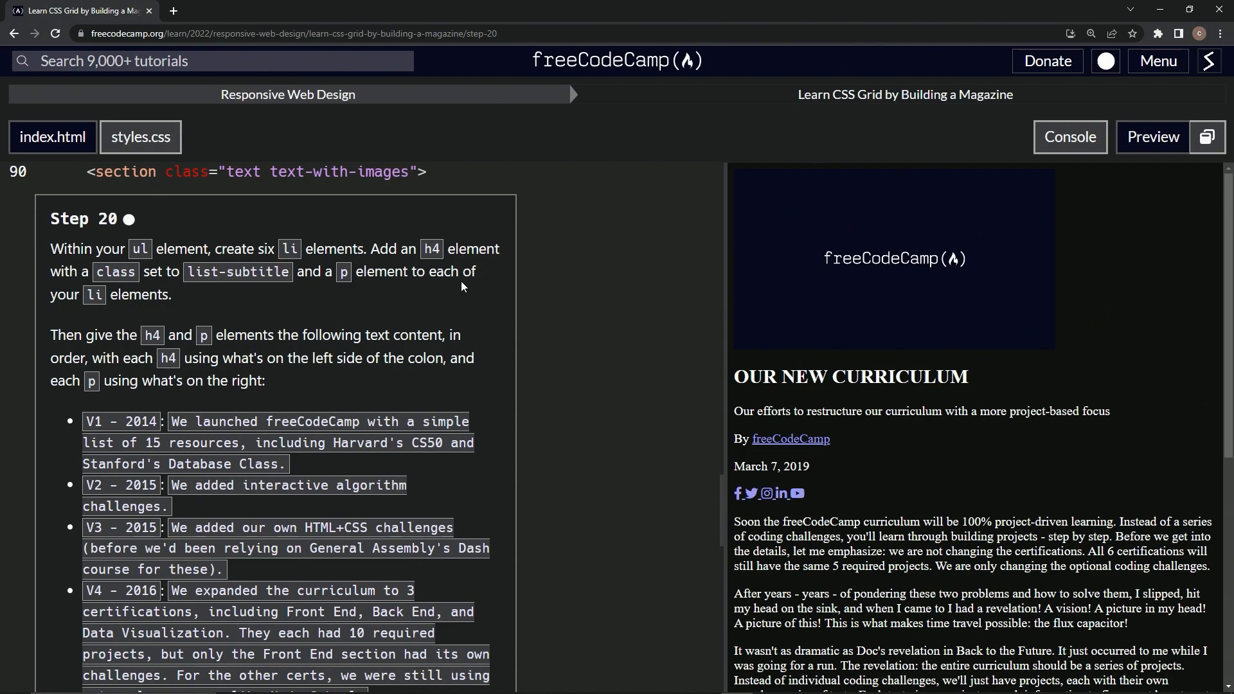
Step: Write a first <li> inside the lists ul containing an empty <h4></h4> and an empty <p>
{"action": "scroll", "scroll_direction": "down", "scroll_amount": 3}
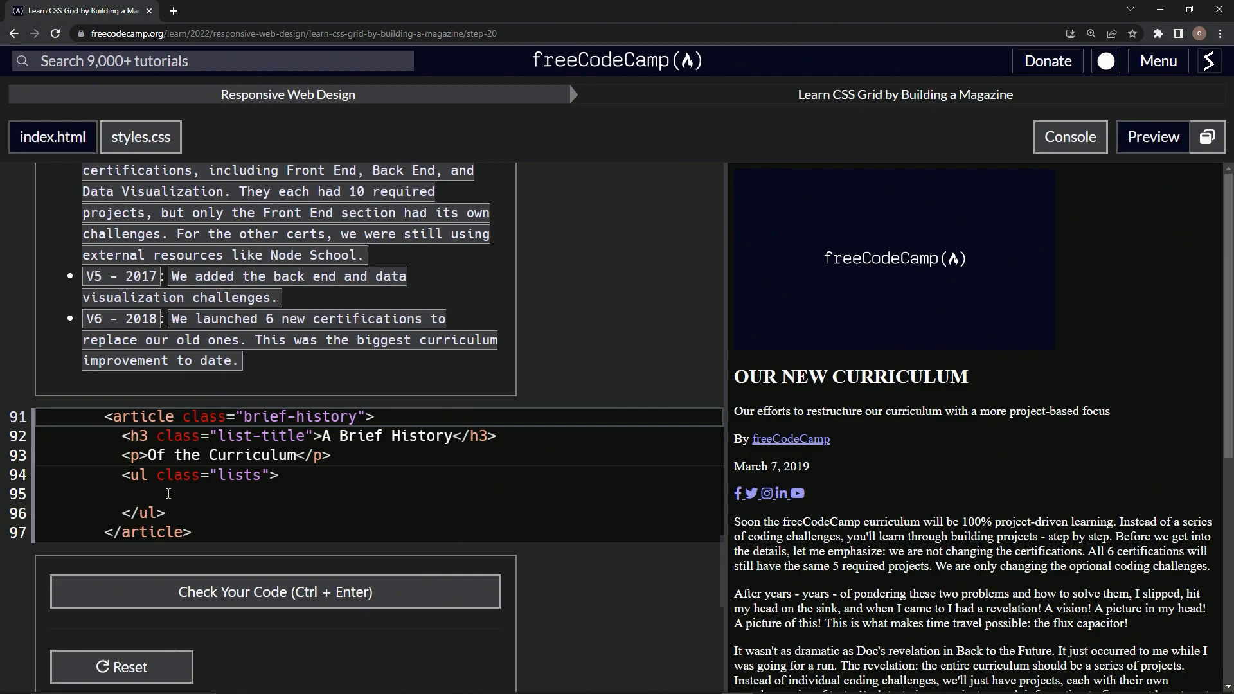
{"action": "type", "text": "<"}
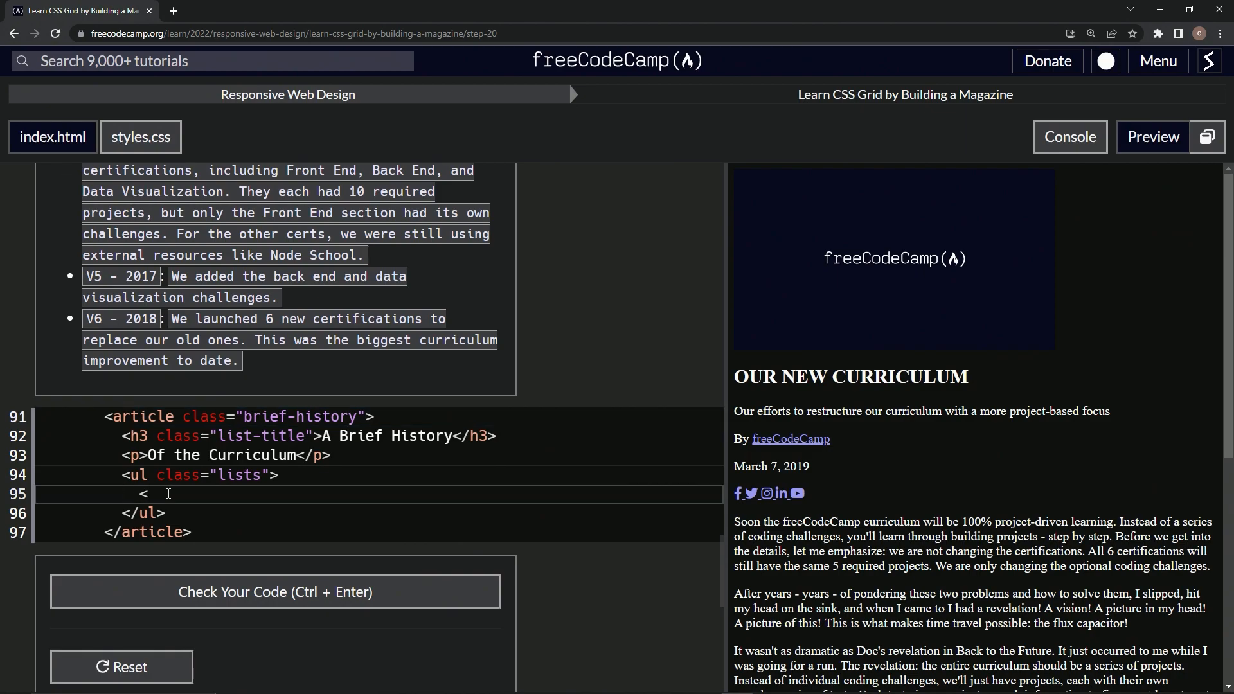
{"action": "type", "text": "li></li>"}
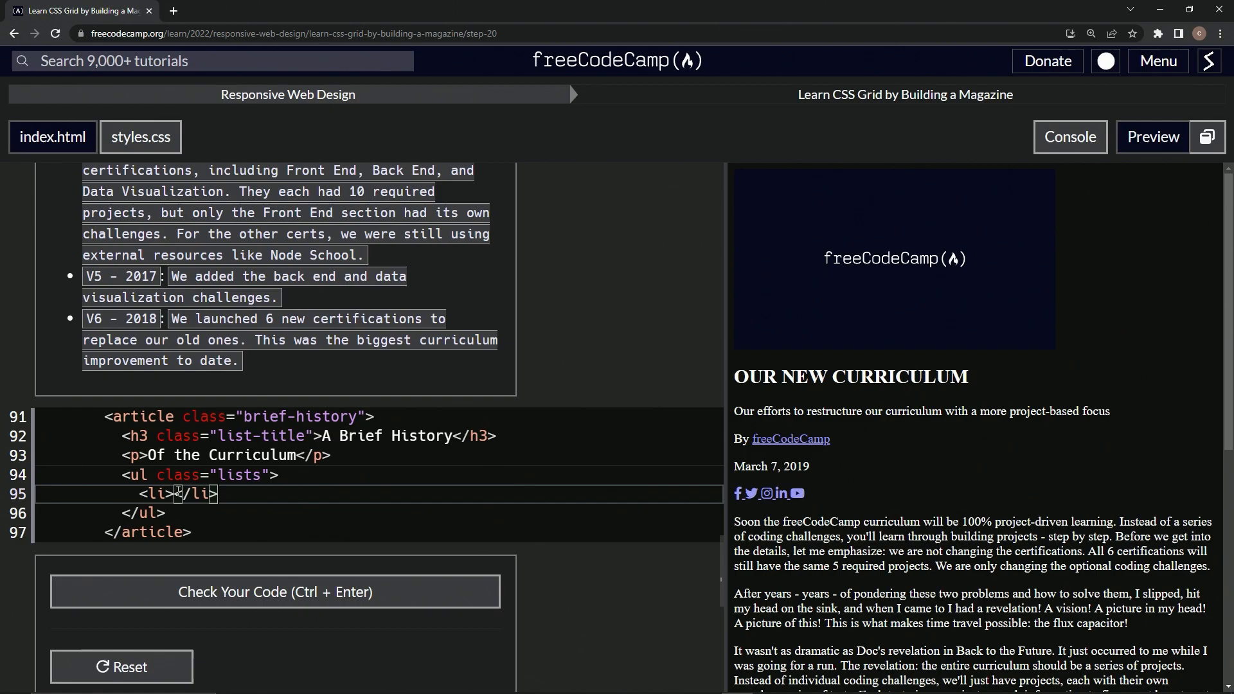
{"action": "key", "text": "Enter"}
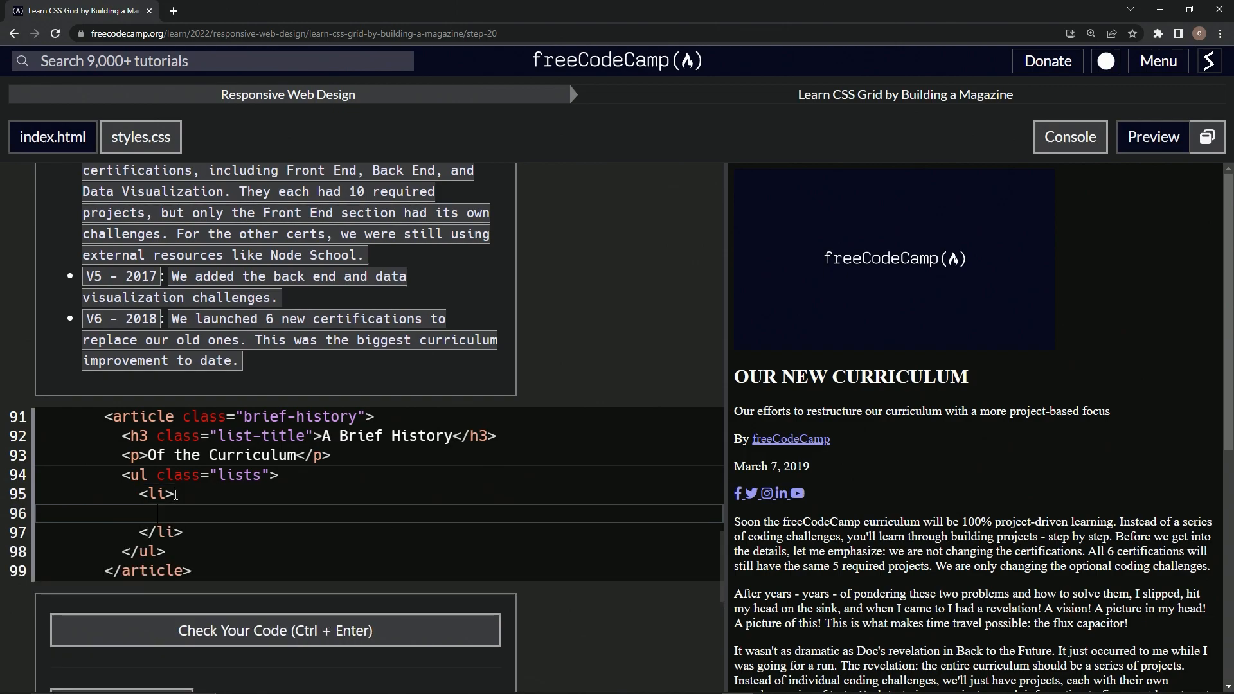
{"action": "type", "text": "<"}
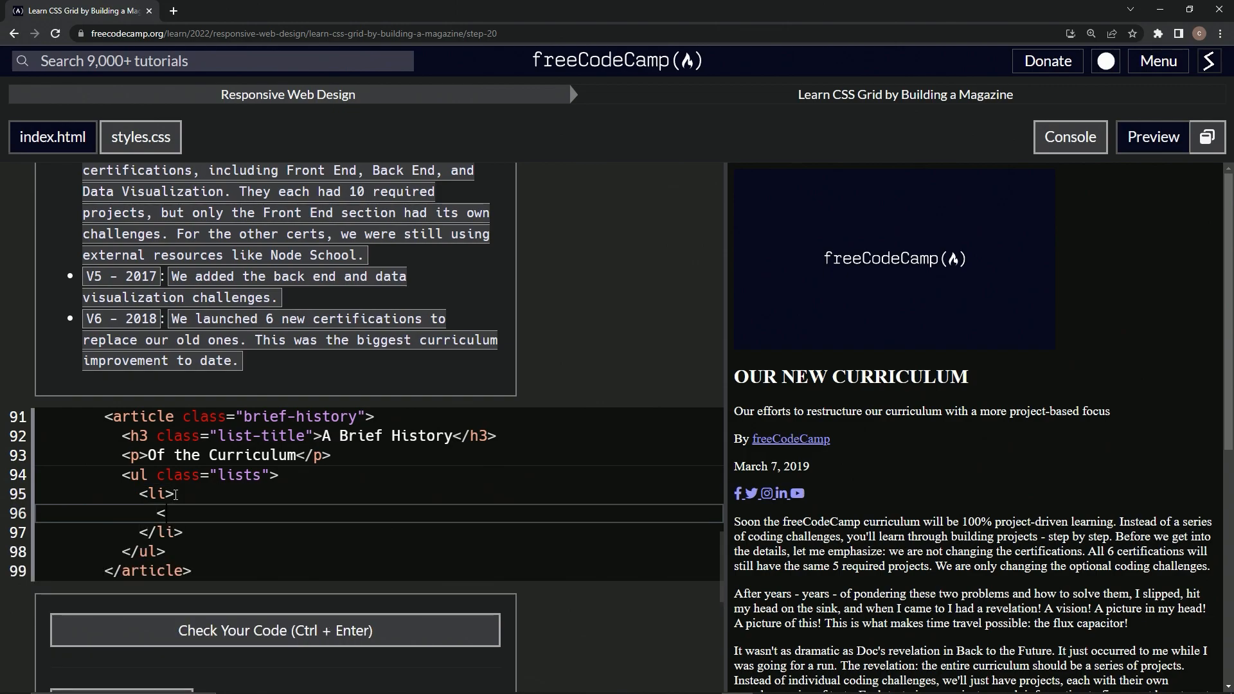
{"action": "type", "text": "<h4></h"}
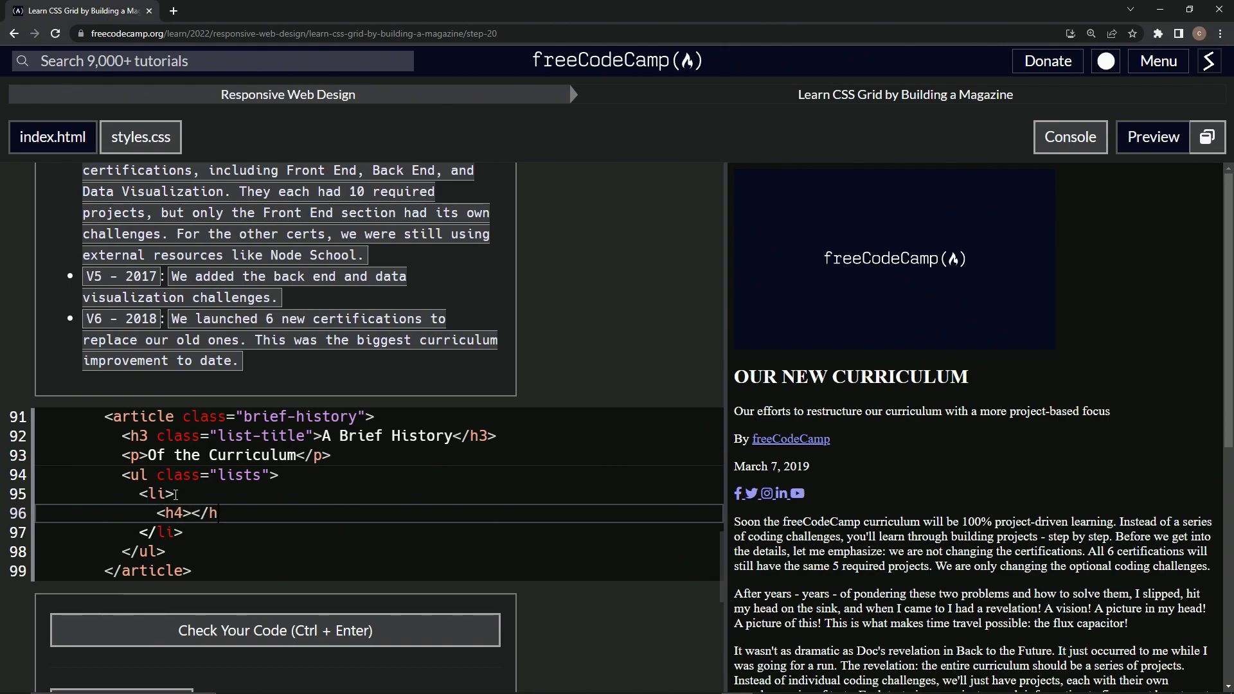
{"action": "type", "text": "4>"}
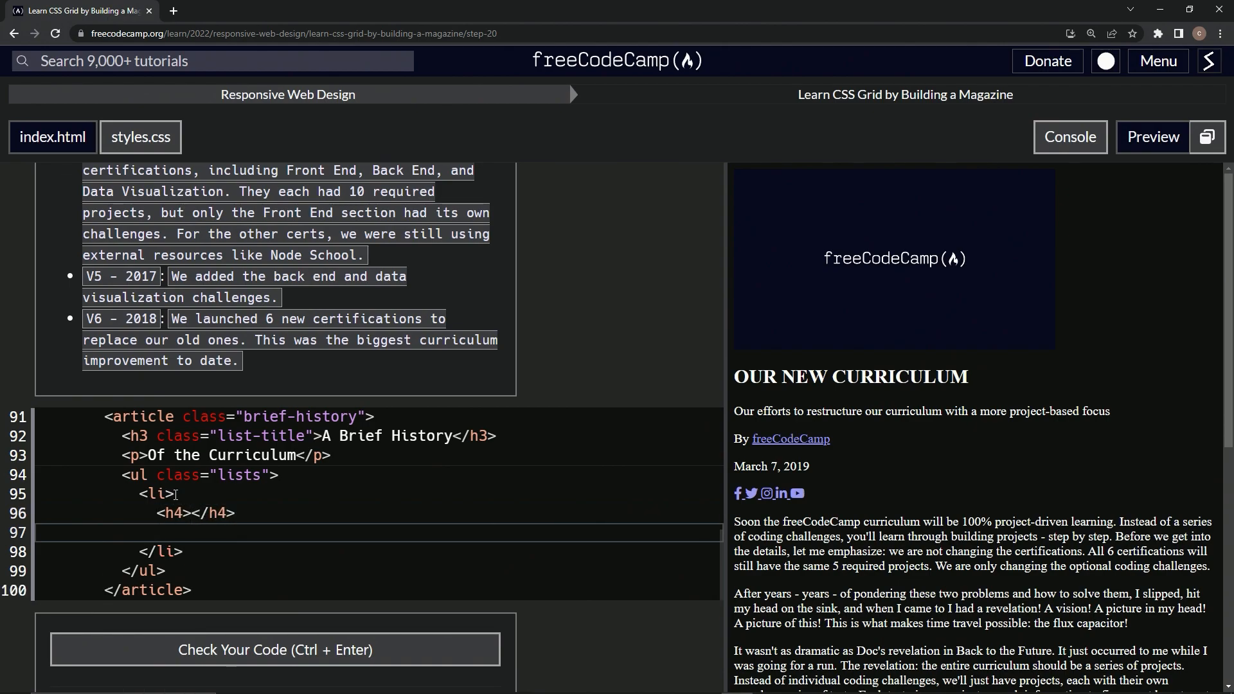
{"action": "type", "text": "<p>"}
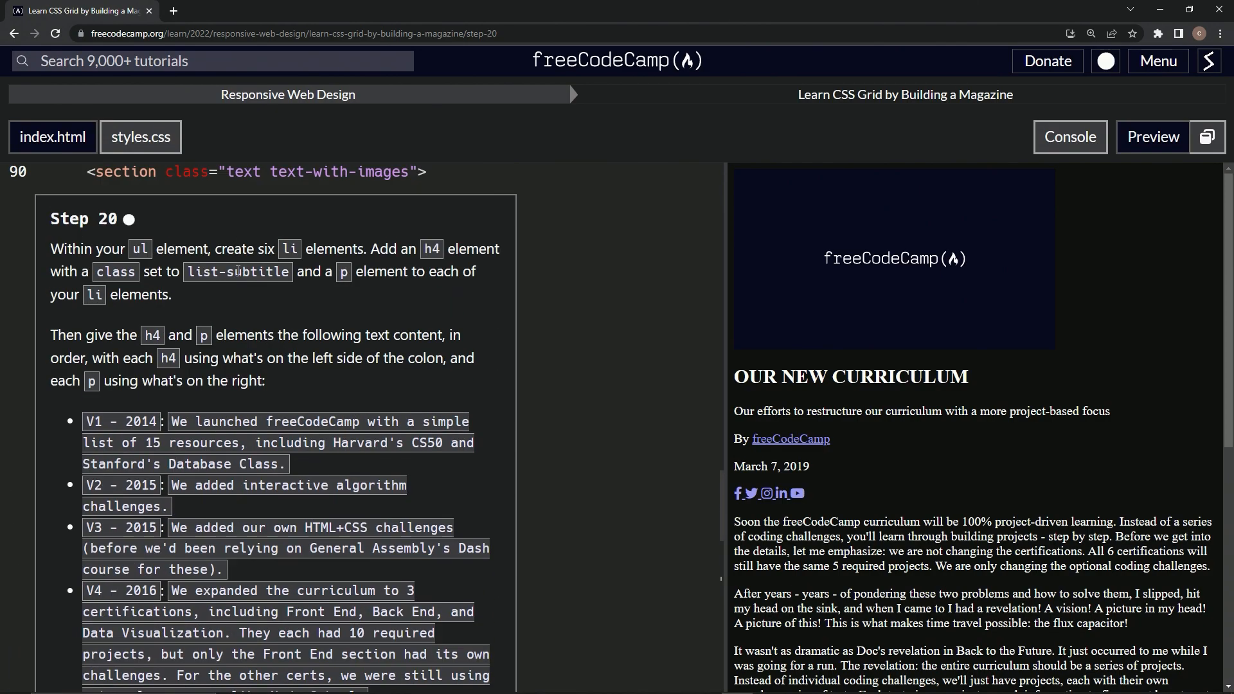
Step: Add class='list-subtitle' to the first li's h4, using the class name from the instructions
{"action": "double_click", "coordinate": [236, 272]}
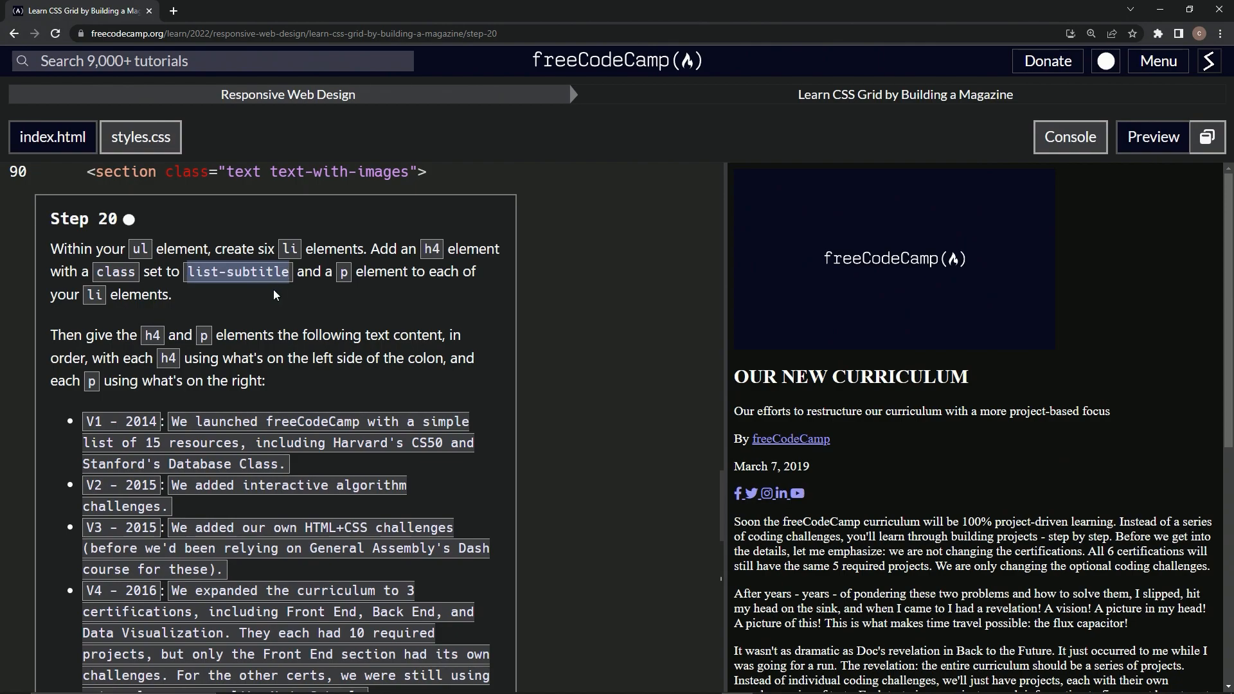
{"action": "scroll", "scroll_direction": "down", "scroll_amount": 3}
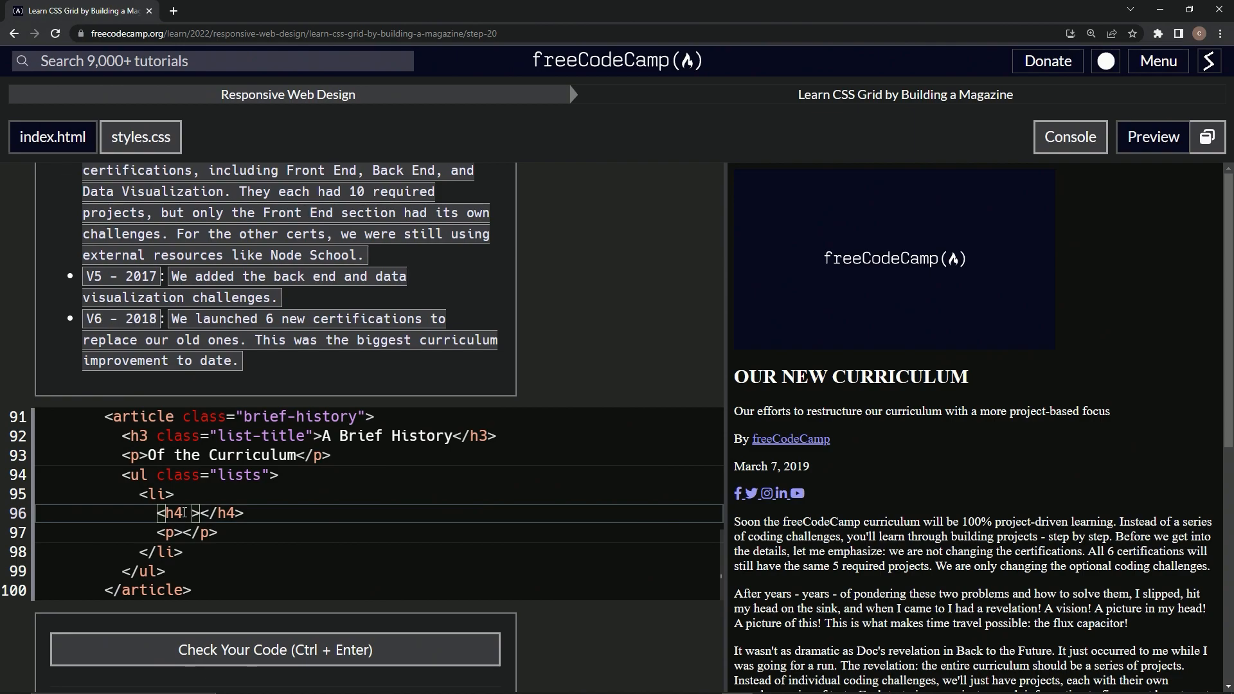
{"action": "type", "text": "class="}
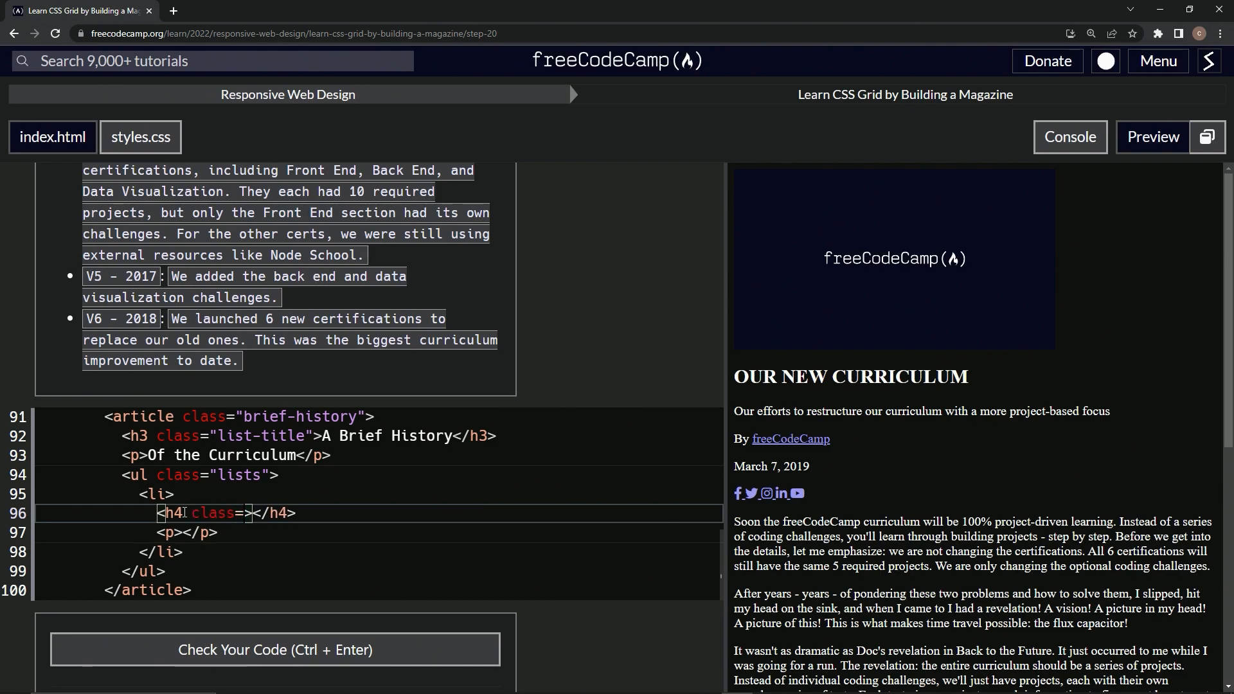
{"action": "type", "text": "li'"}
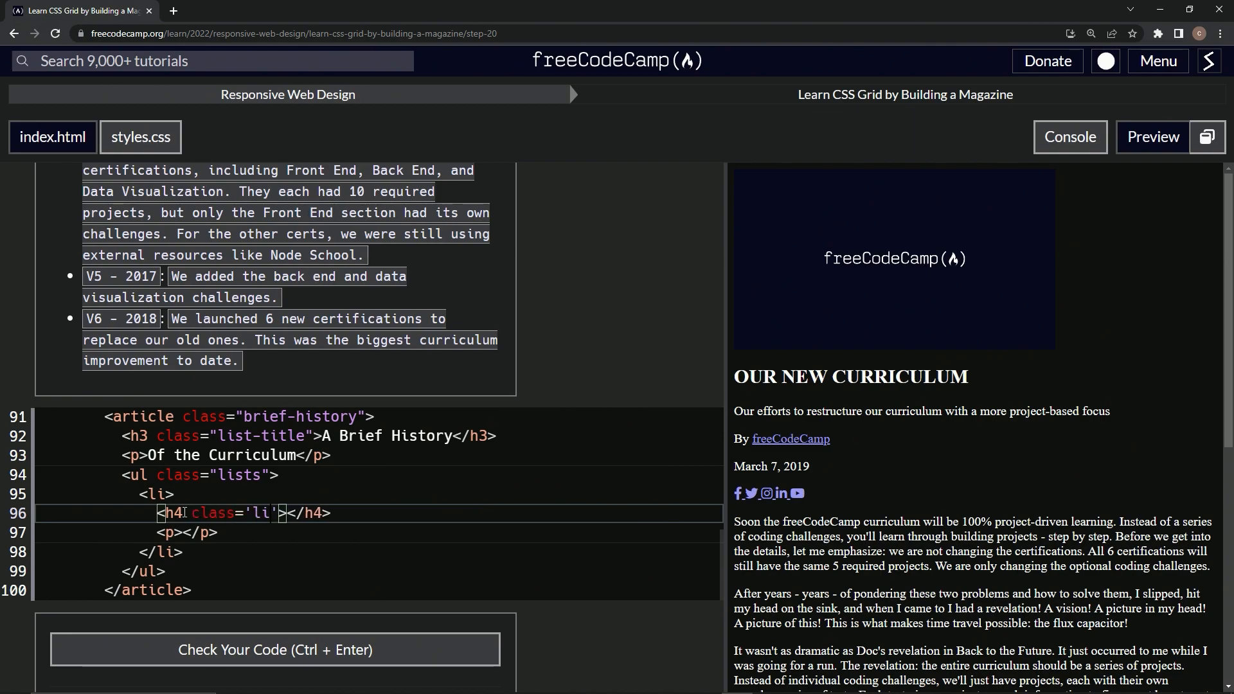
{"action": "type", "text": "list-"}
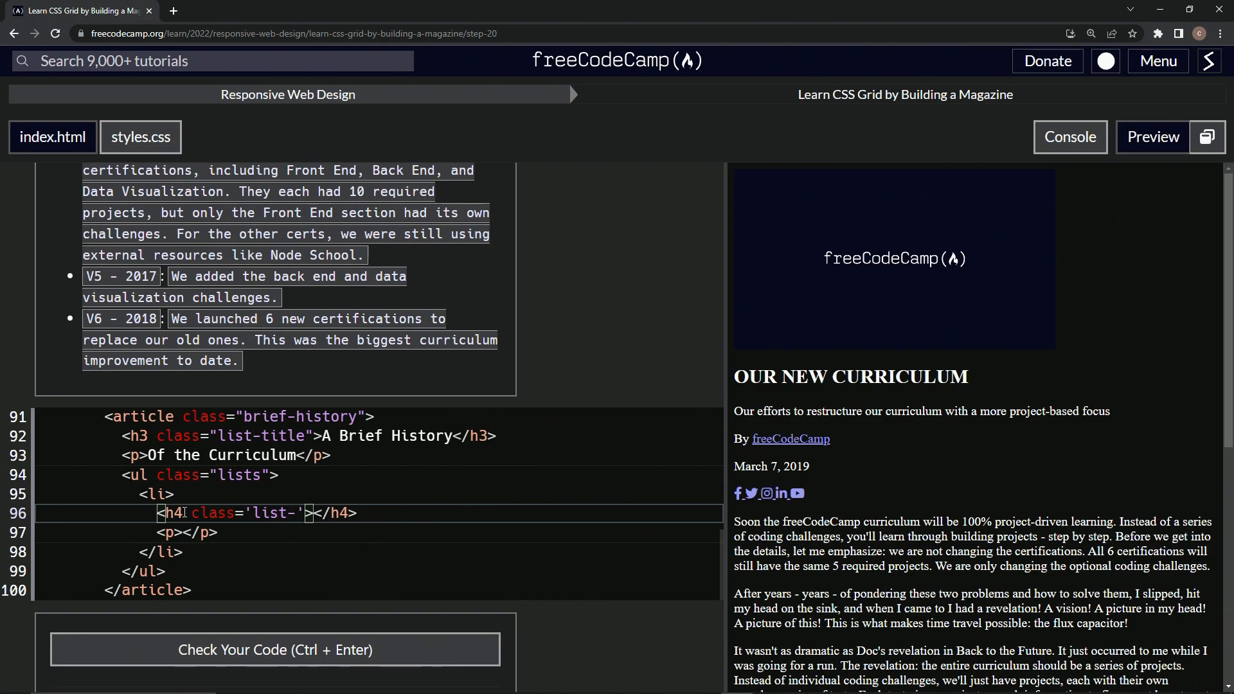
{"action": "type", "text": "si"}
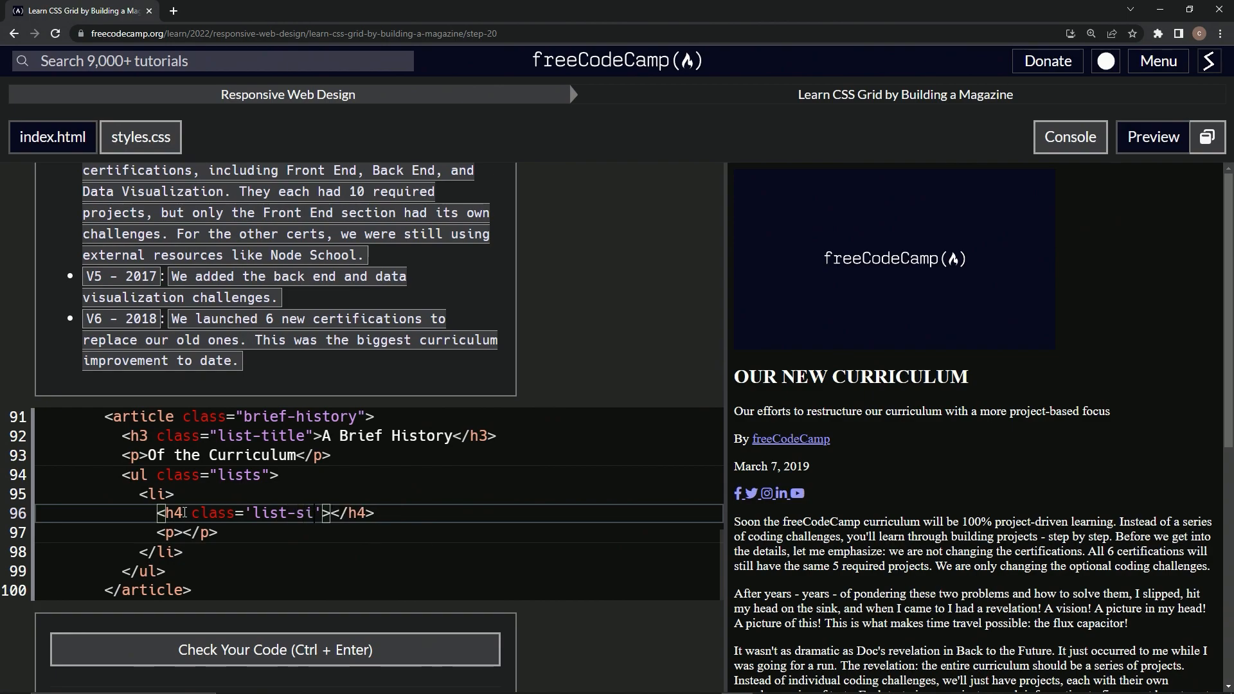
{"action": "type", "text": "ubtitle"}
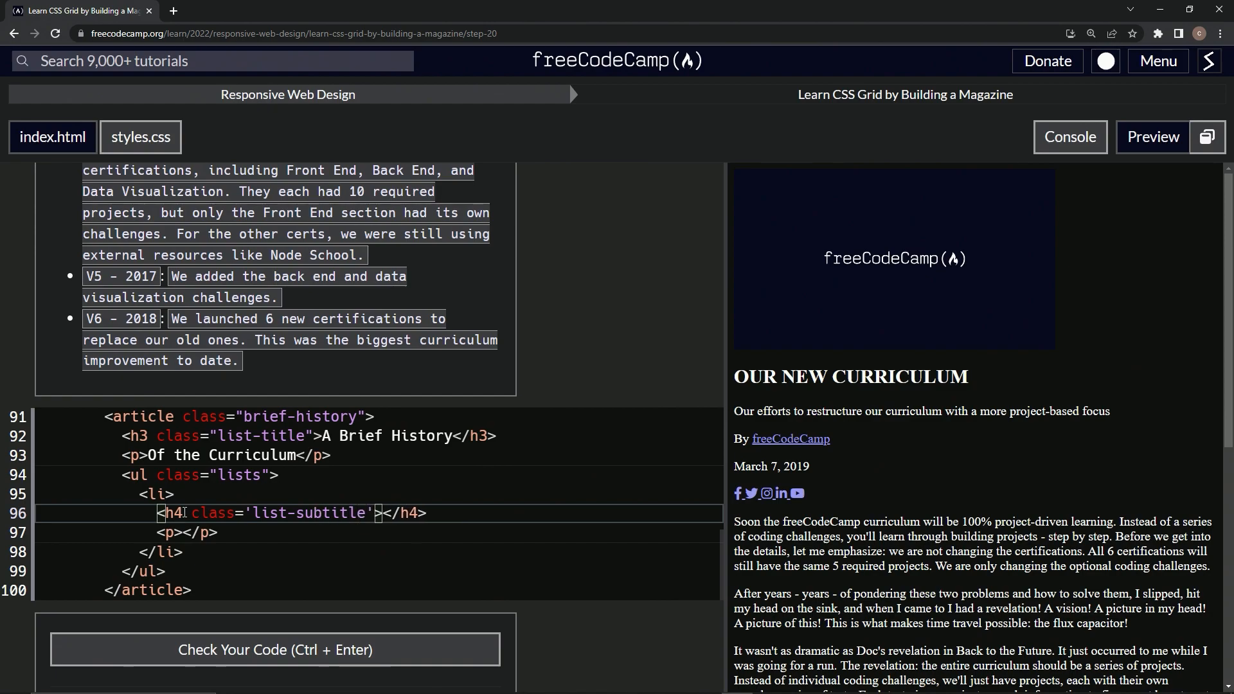
{"action": "mouse_move", "coordinate": [206, 564]}
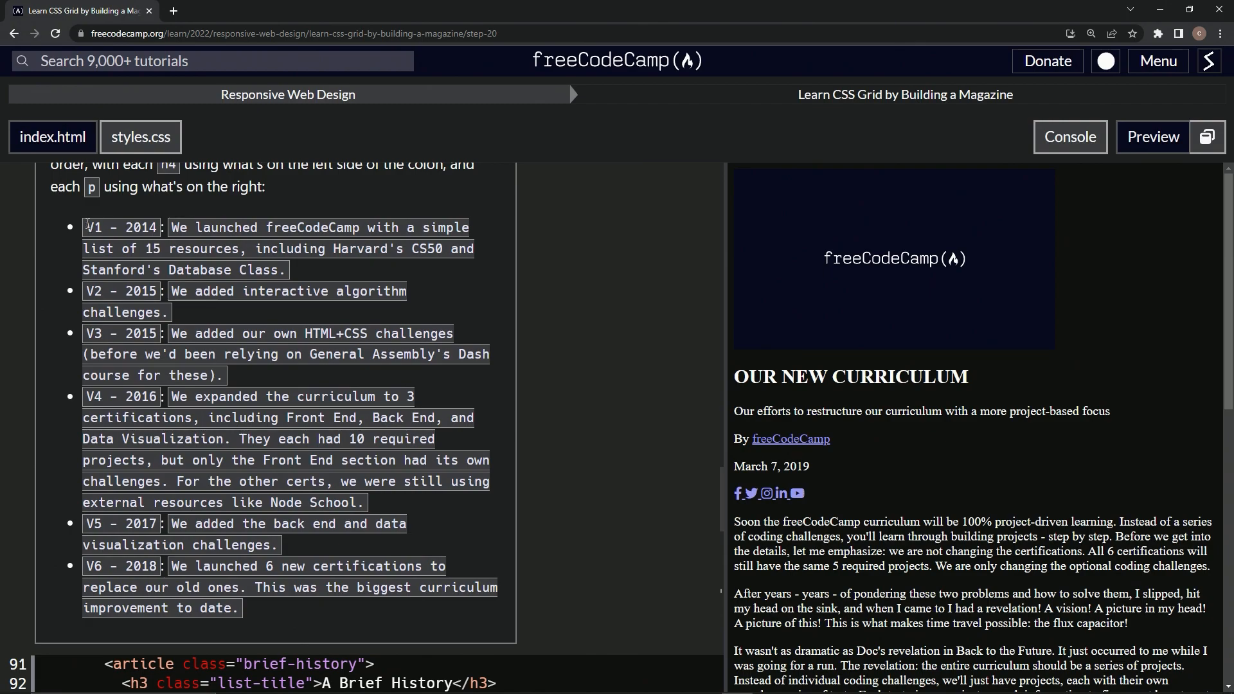
Step: Write the subtitle text 'V - 201' inside the h4 as the template for the copied list items
{"action": "scroll", "scroll_direction": "down", "scroll_amount": 3}
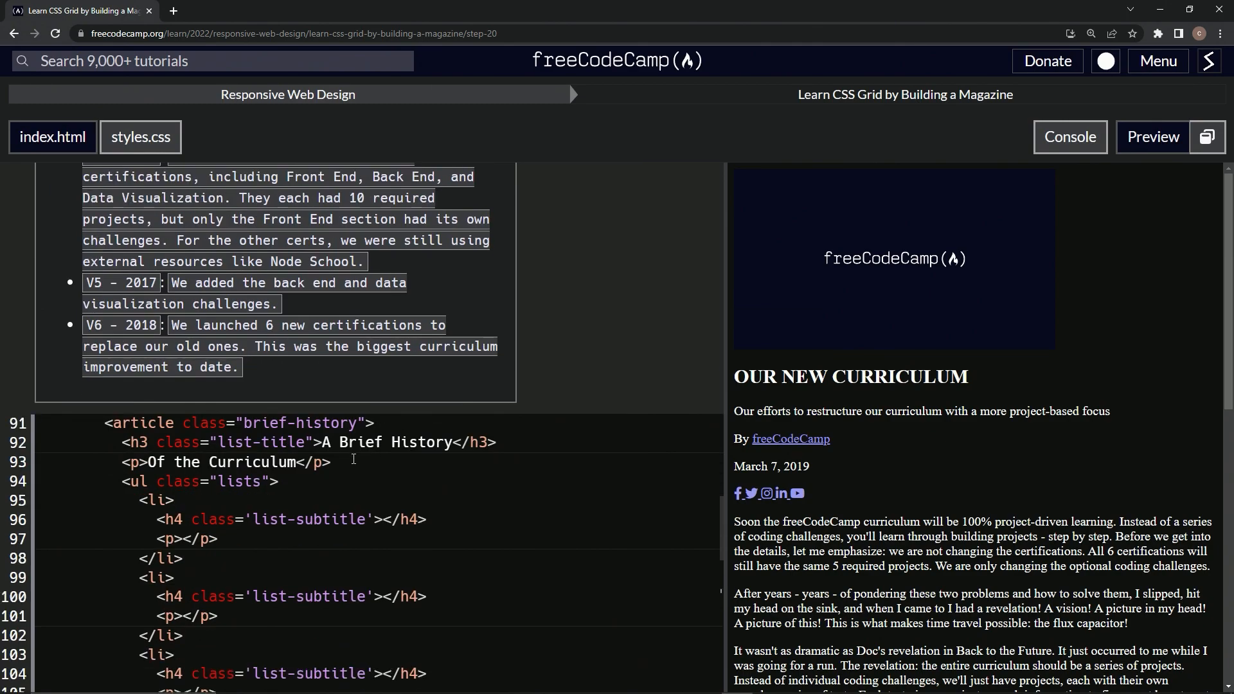
{"action": "scroll", "scroll_direction": "down", "scroll_amount": 3}
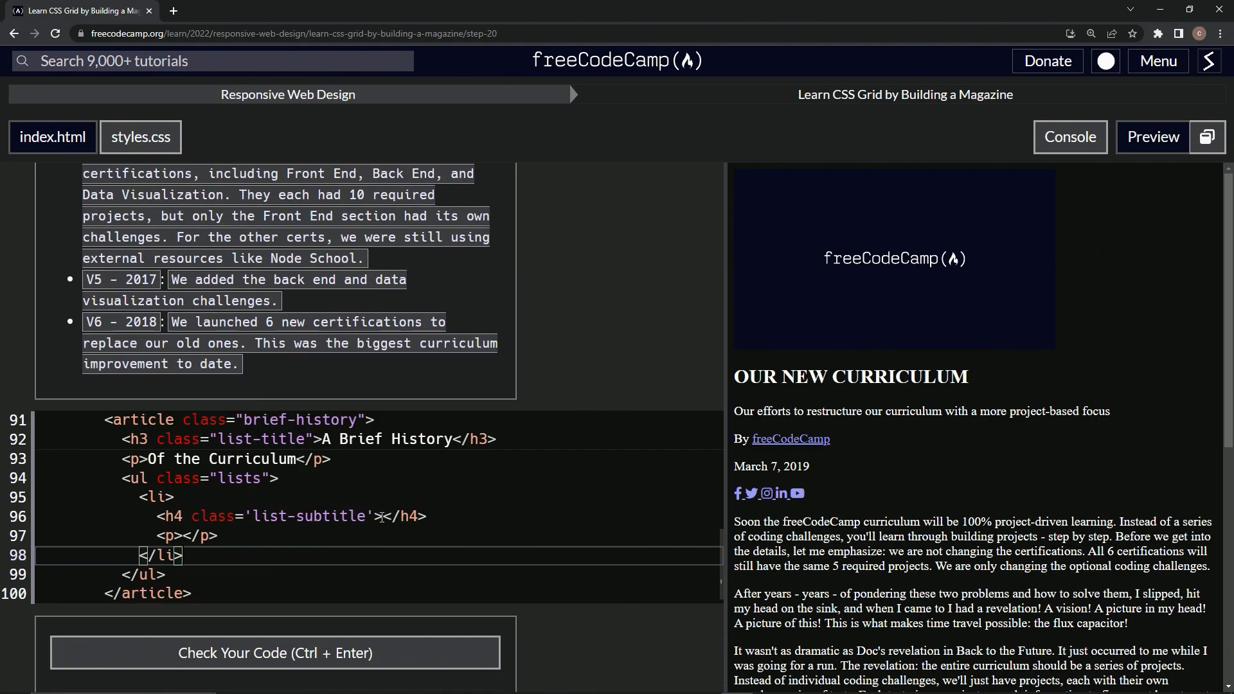
{"action": "type", "text": "V"}
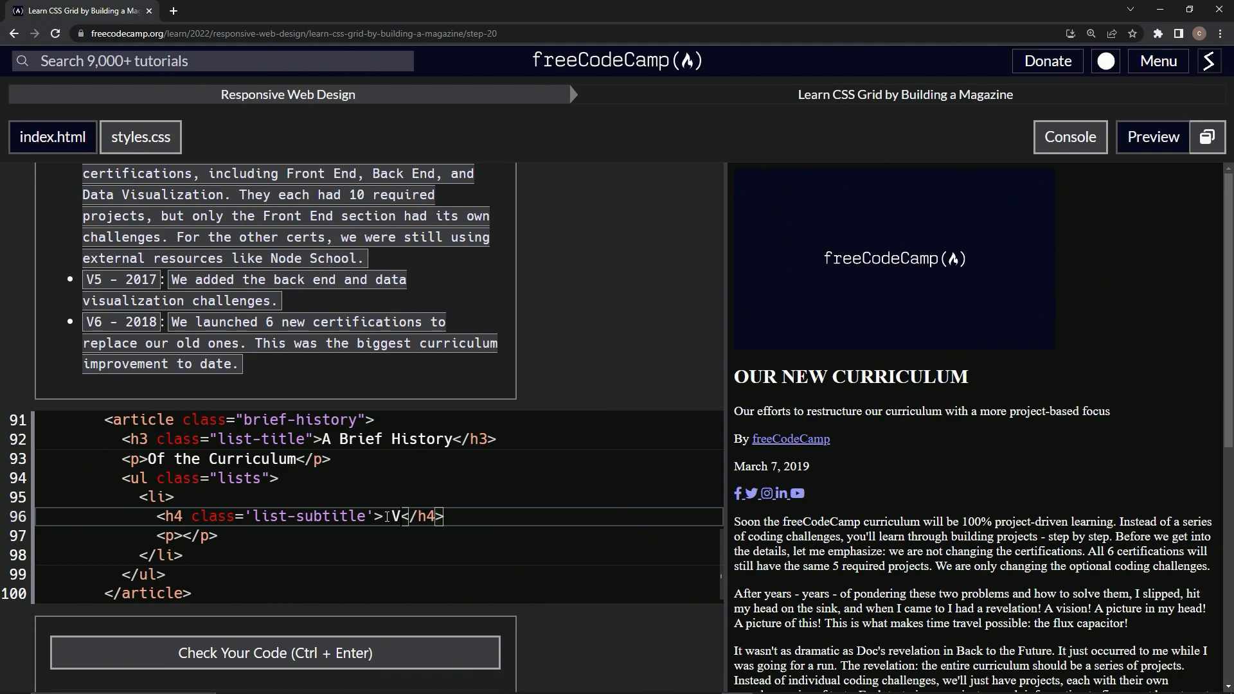
{"action": "key", "text": "Backspace"}
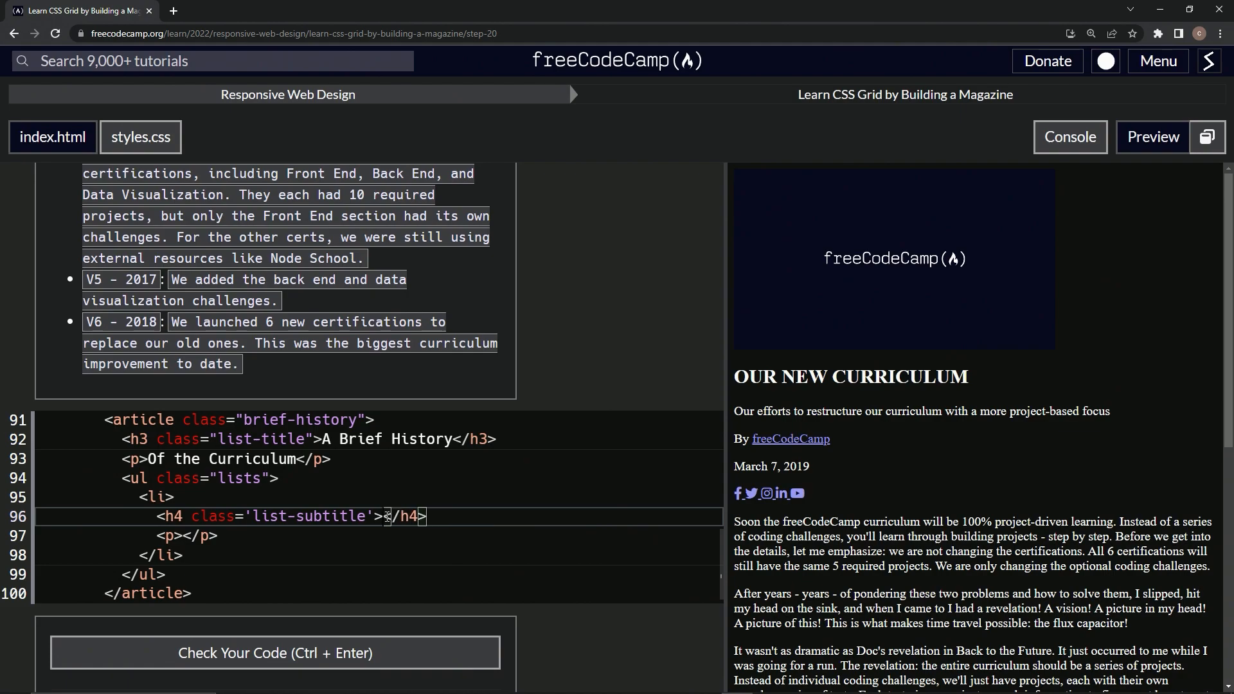
{"action": "type", "text": "V"}
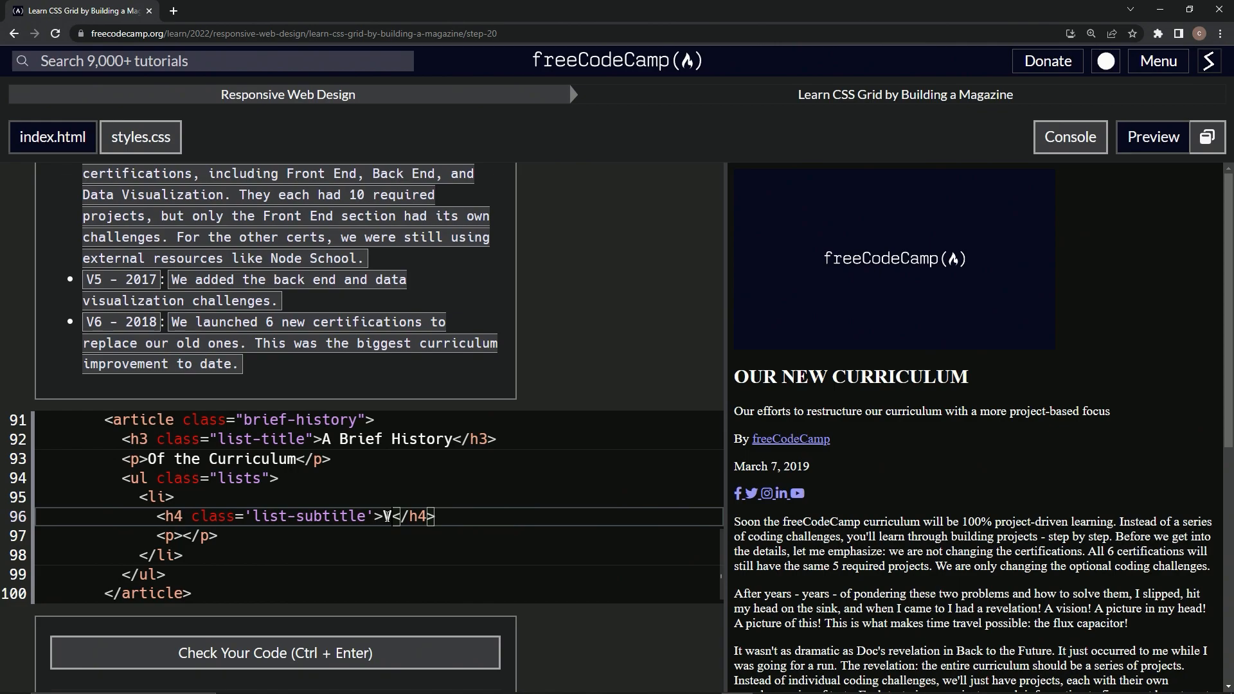
{"action": "type", "text": "-"}
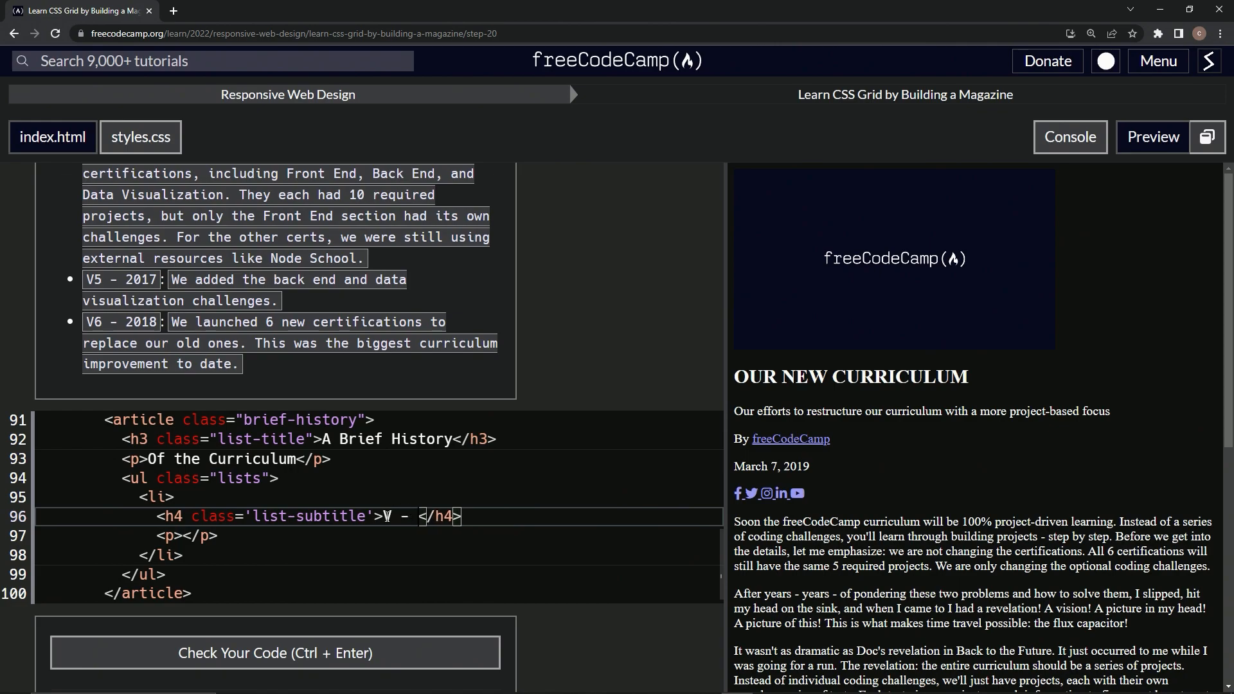
{"action": "type", "text": "201"}
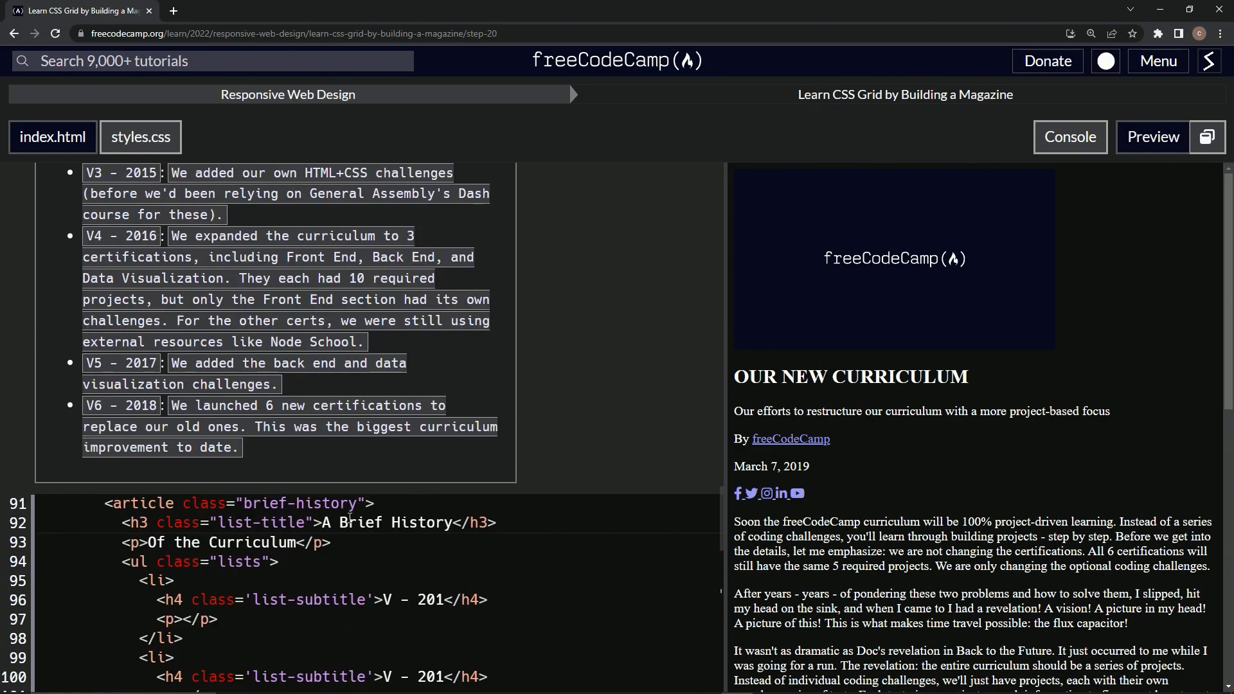
Step: Scroll through the six list items while their V1 - 2014 to V6 - 2018 subtitles and history paragraphs are filled
{"action": "scroll", "scroll_direction": "up", "scroll_amount": 3}
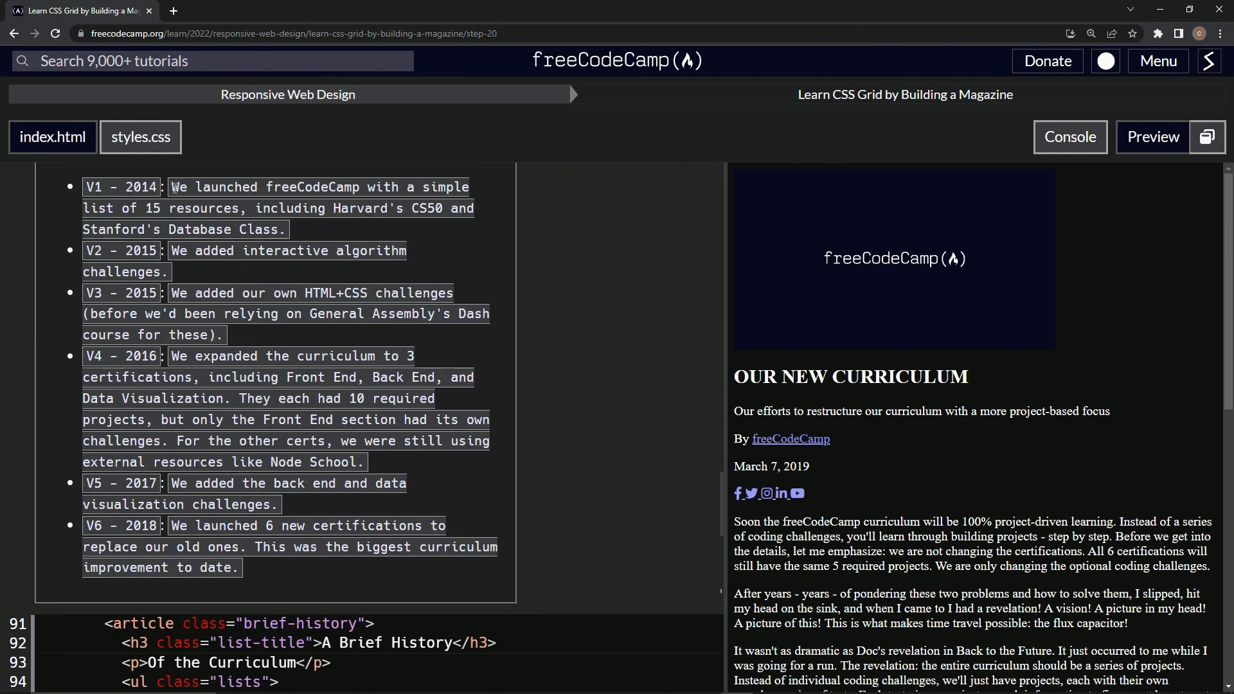
{"action": "scroll", "scroll_direction": "down", "scroll_amount": 3}
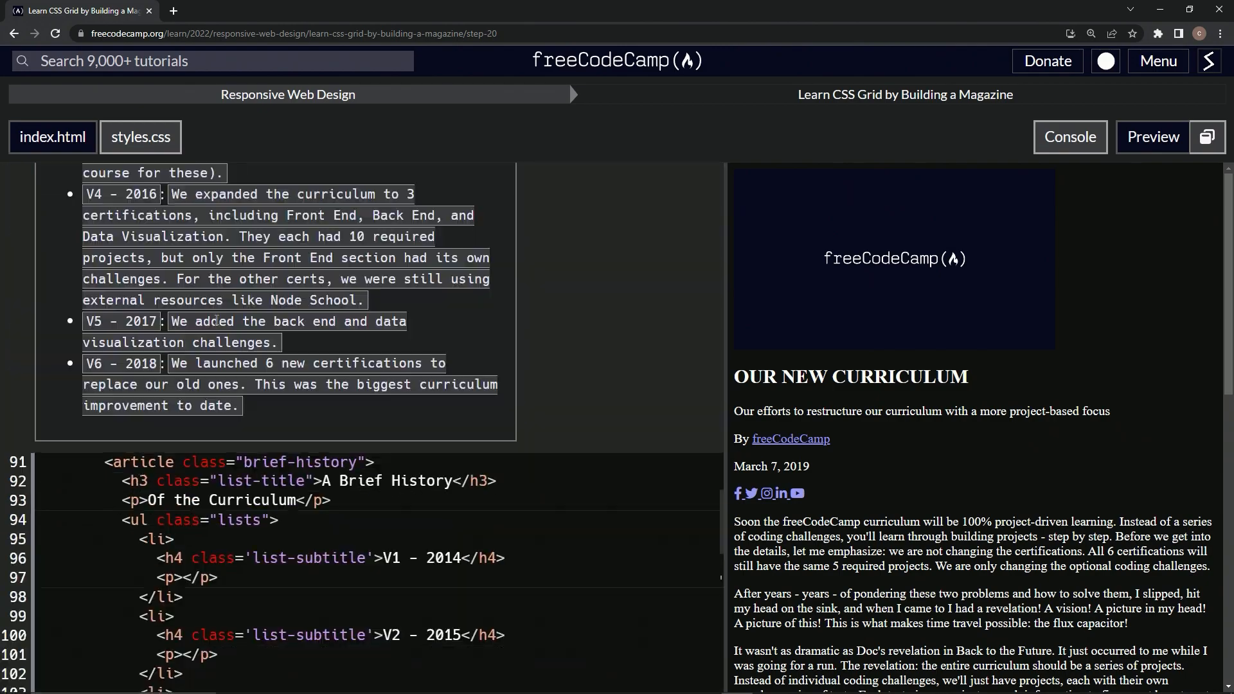
{"action": "scroll", "scroll_direction": "down", "scroll_amount": 3}
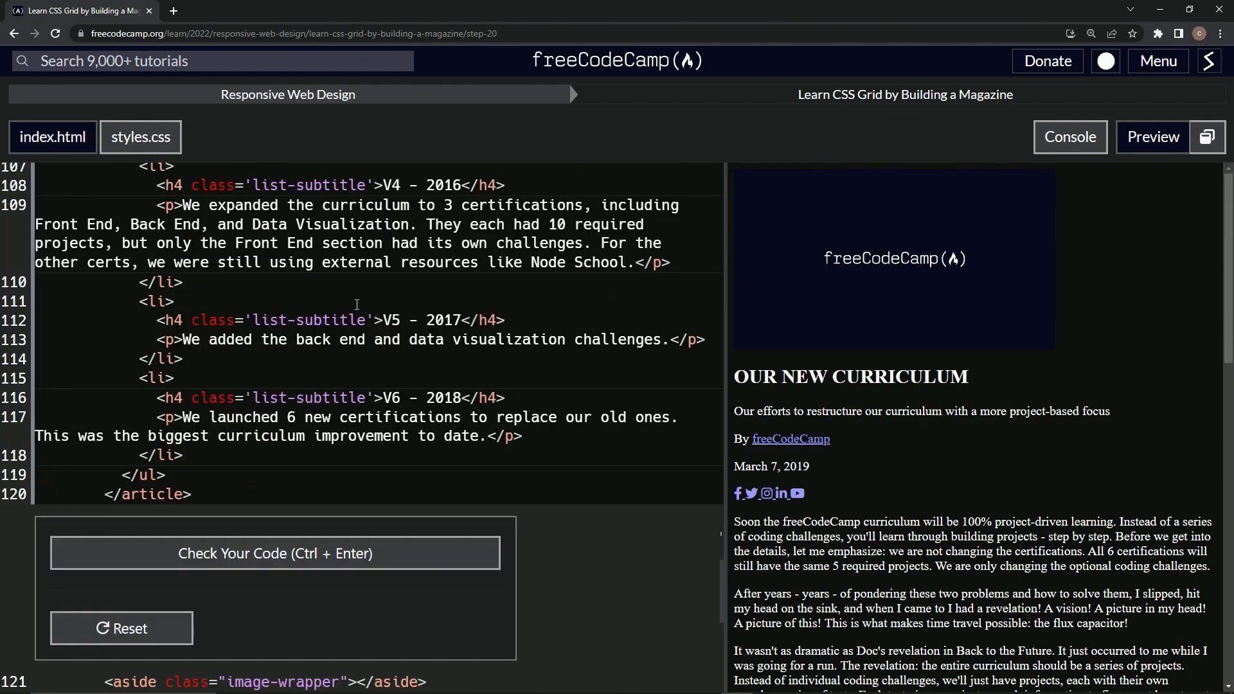
{"action": "scroll", "scroll_direction": "down", "scroll_amount": 3}
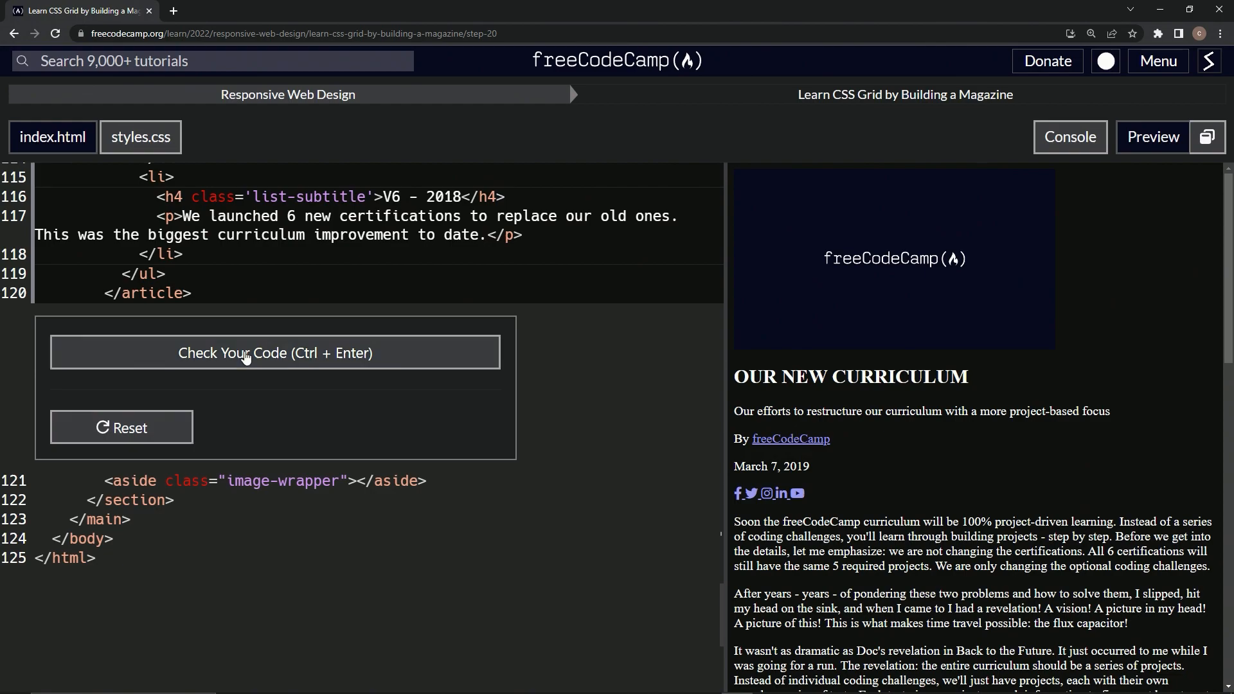
Step: Check the six-item history list code and submit it, advancing to Step 21
{"action": "left_click", "coordinate": [275, 353]}
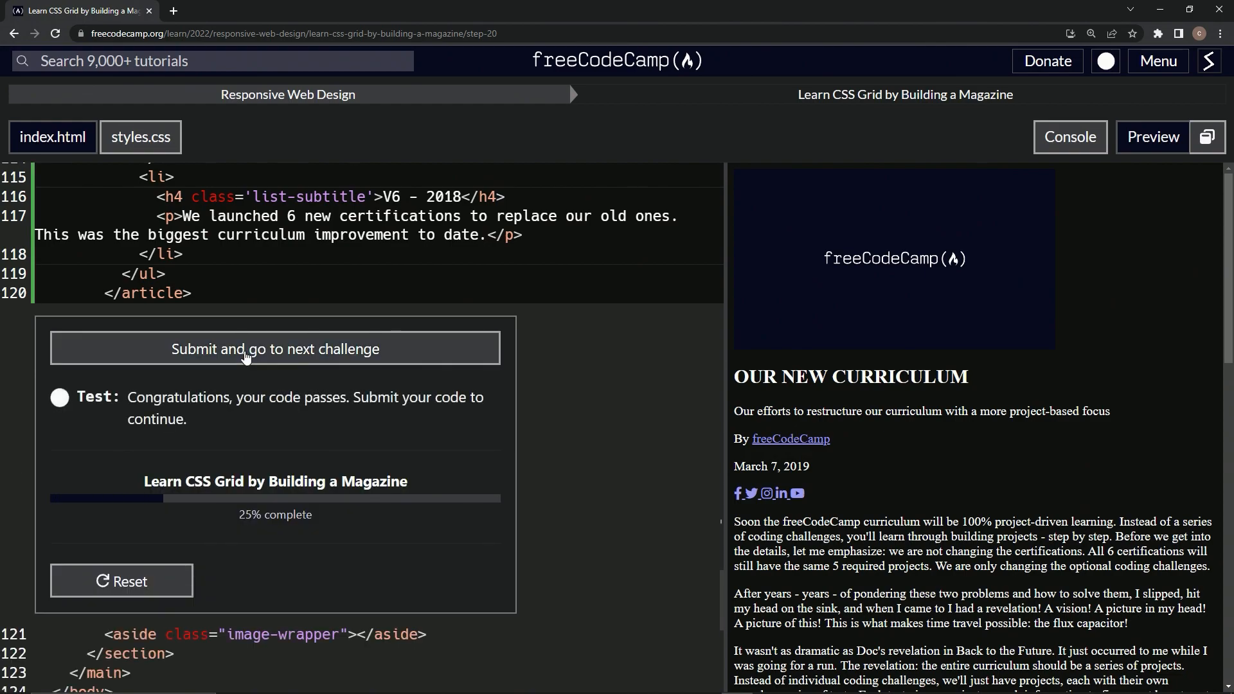
{"action": "left_click", "coordinate": [275, 348]}
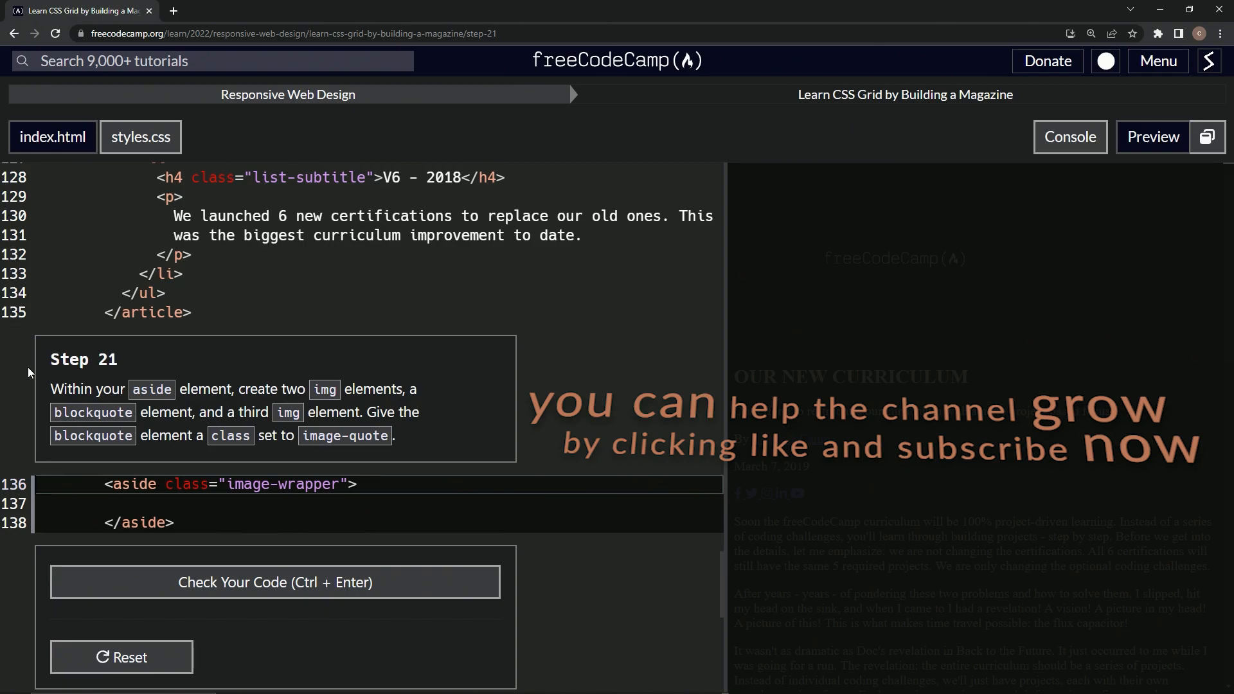
{"action": "mouse_move", "coordinate": [69, 367]}
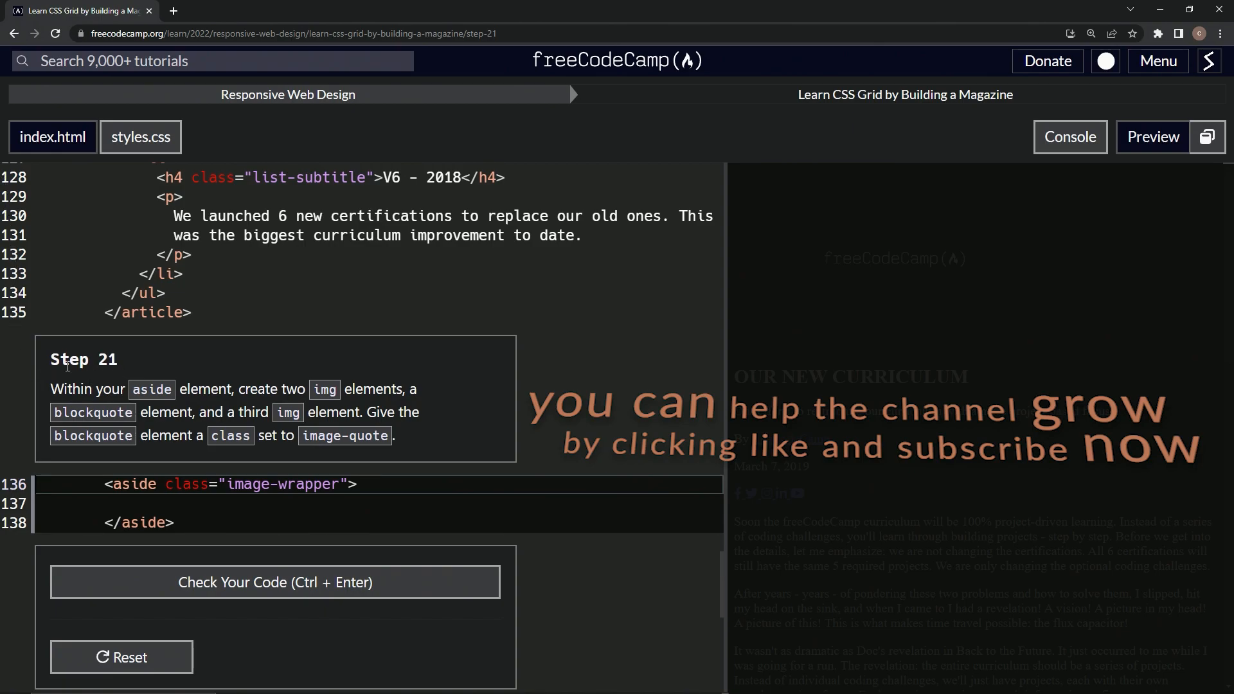